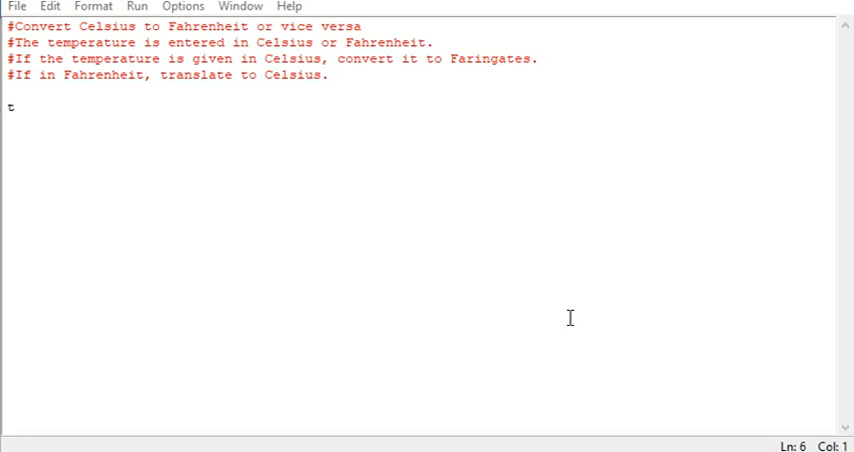
mouse_move(527, 203)
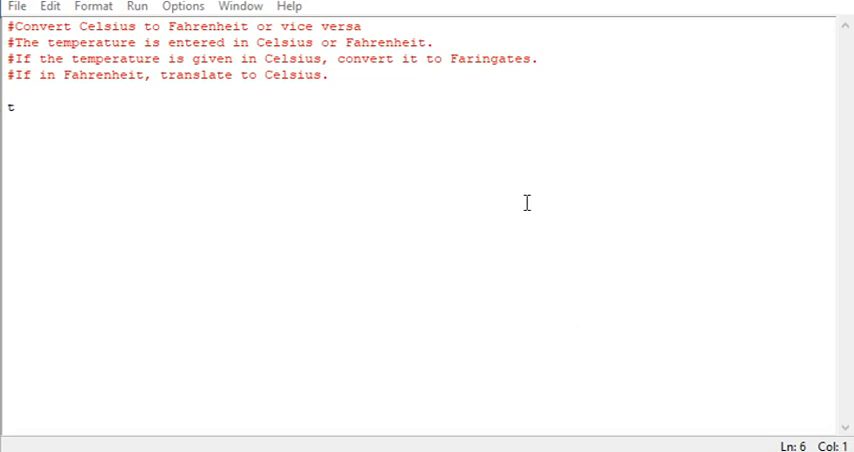
- Write t = input() and sign = t[-1], then begin the line t = int(t[:-1
text(= input)
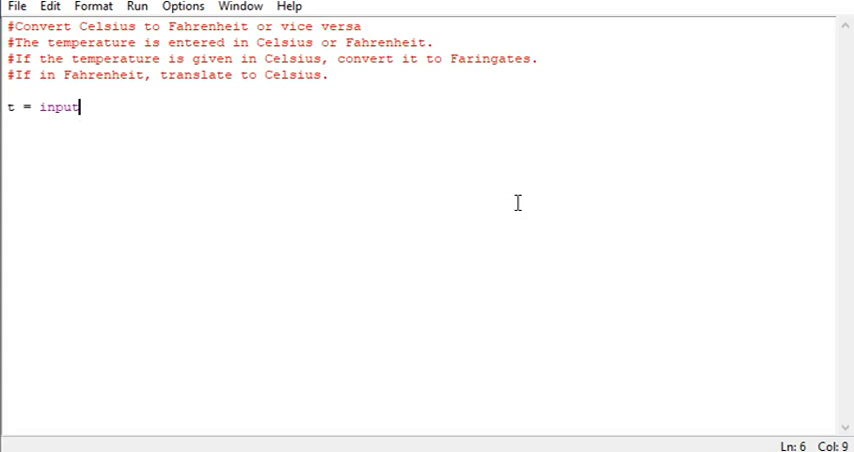
text(())
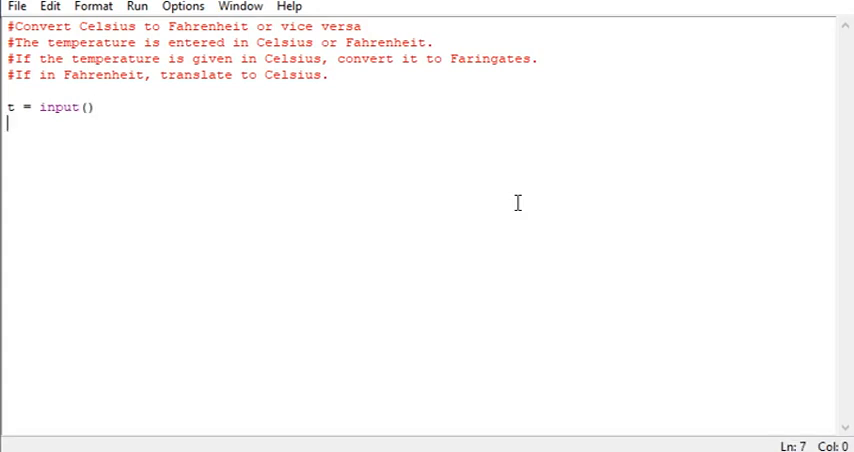
text(s)
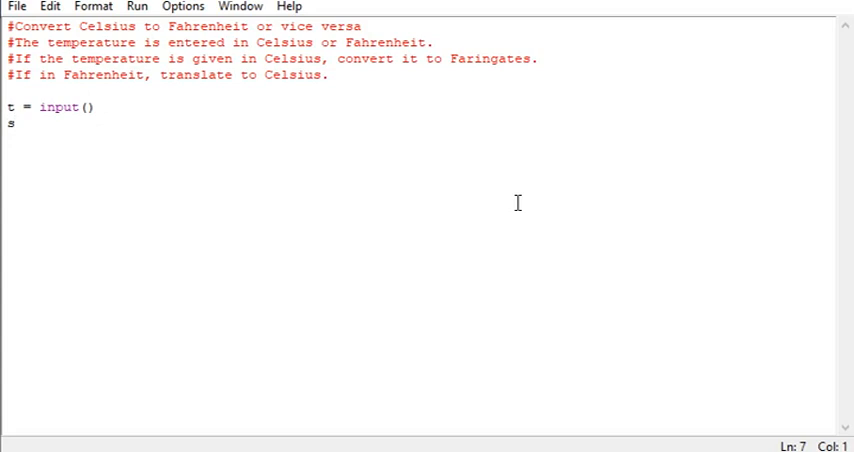
text(=)
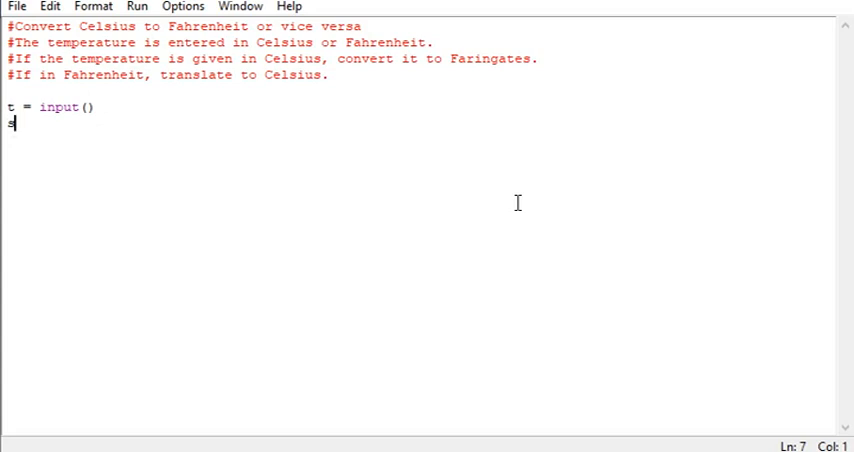
text(sign = t[-1)
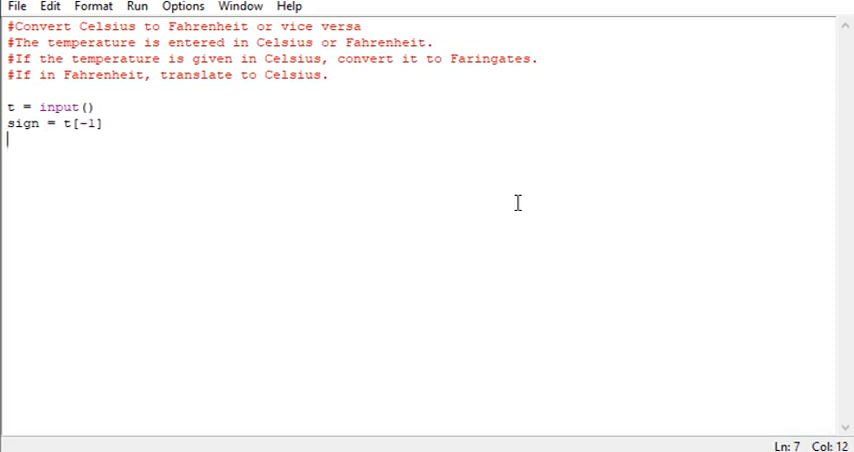
text(t = int()
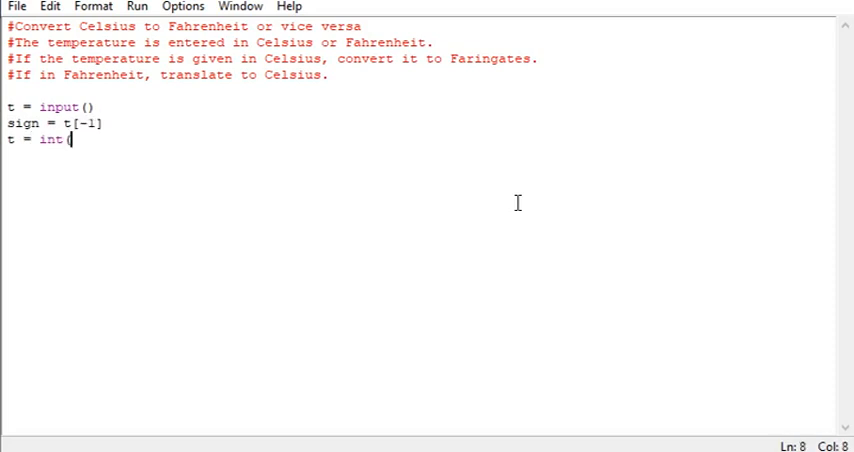
text(t[:-1)
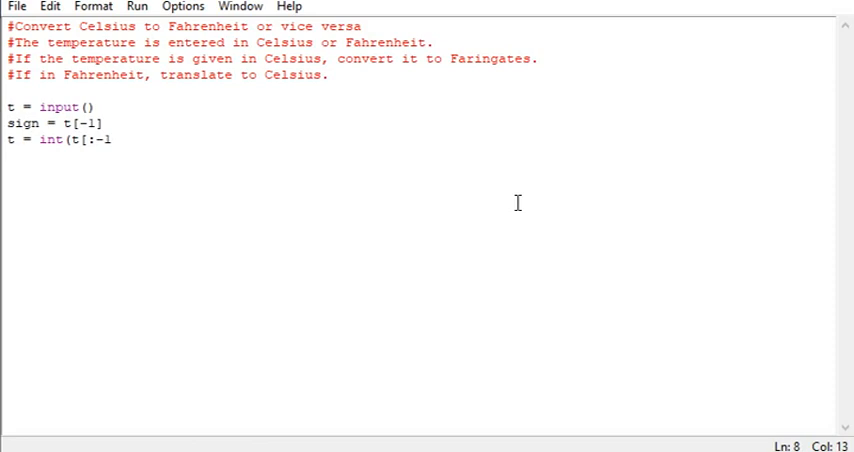
- Finish t = int(t[:-1]) and add the condition if sign == 'C' or sign == 'c':
text(]))
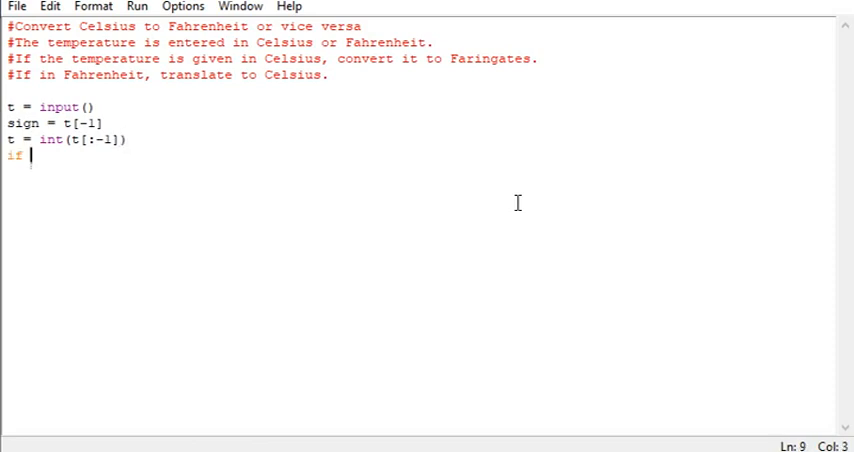
text(sig)
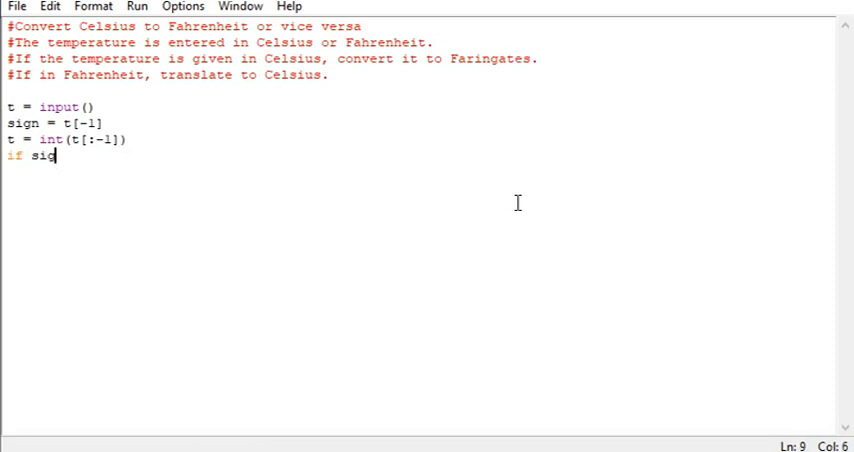
text(n == 'C')
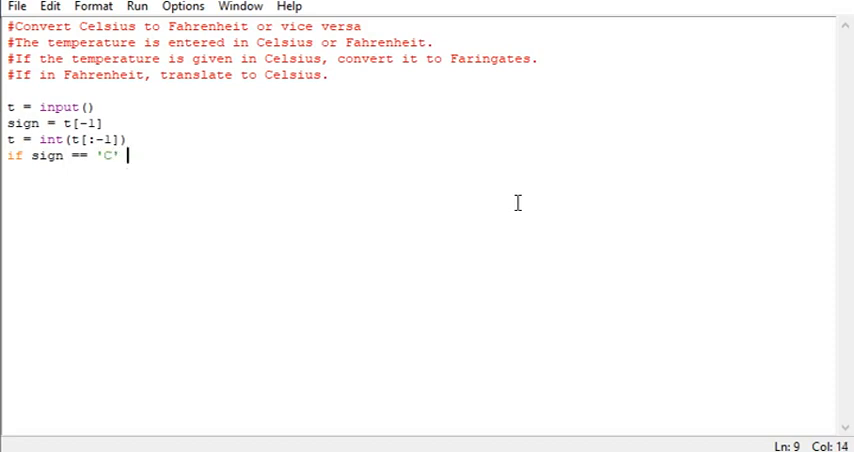
text(or sign =)
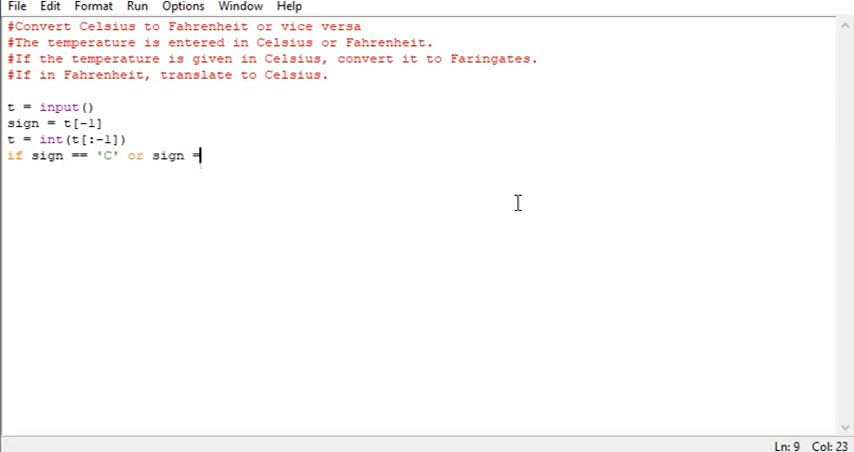
text(= 'c':)
text(t = r)
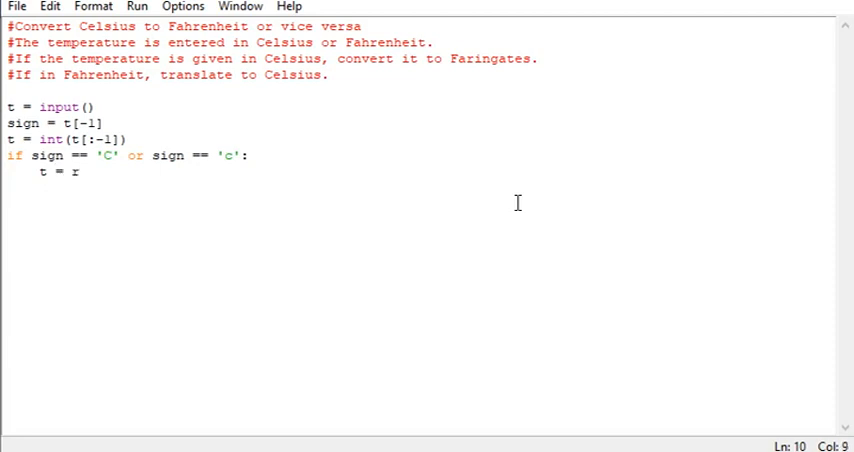
- Convert with t = round(t * (9 / 5) + 32) and print(str(t) + 'F')
text(ound(t *)
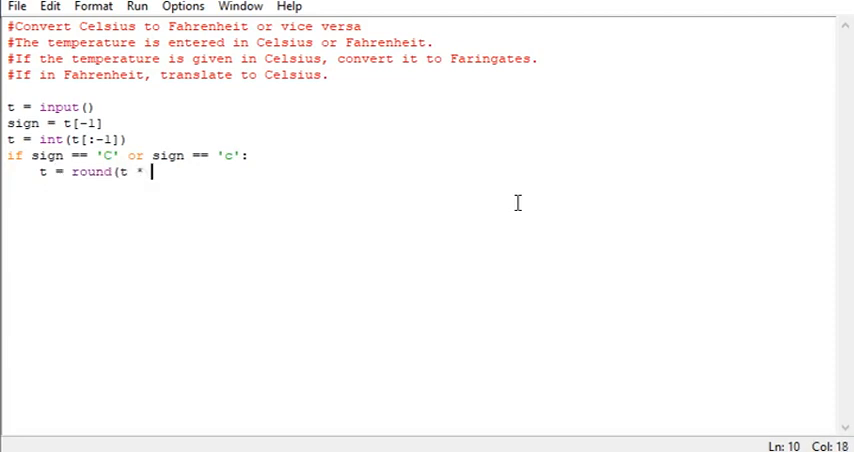
text((9 / 5) + 3)
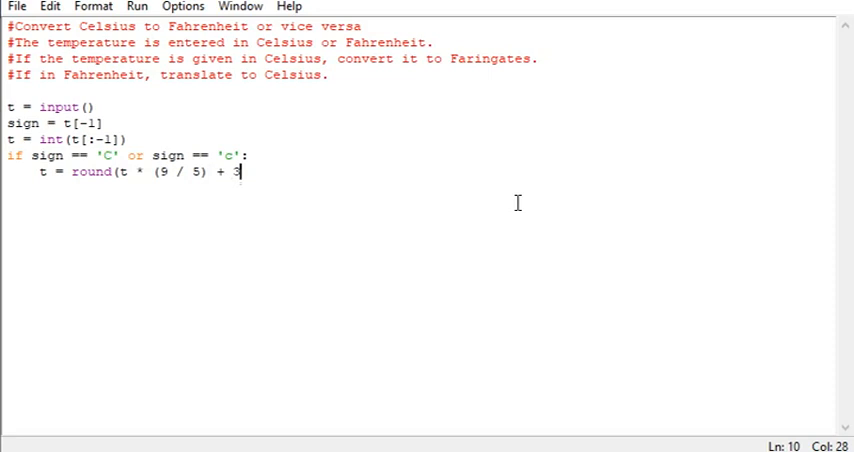
text(2))
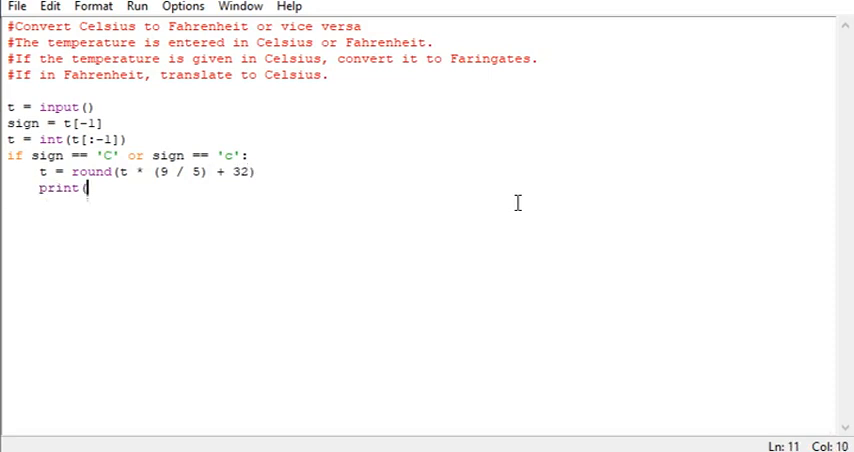
text(str(t))
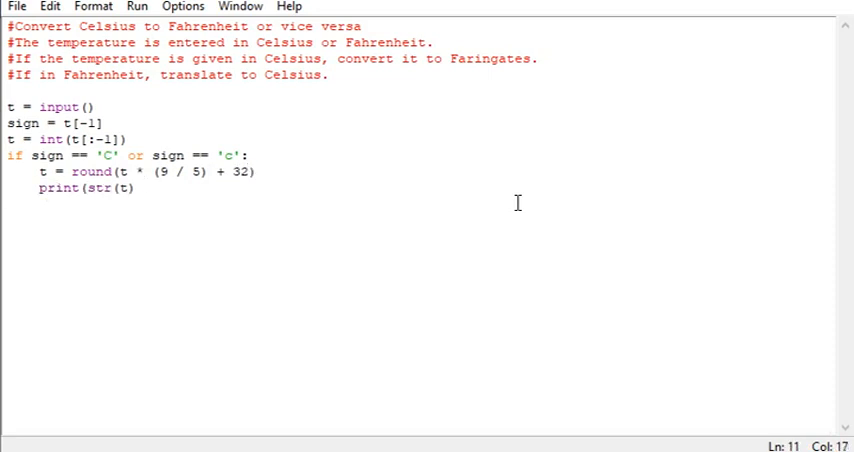
text(+ 'F'))
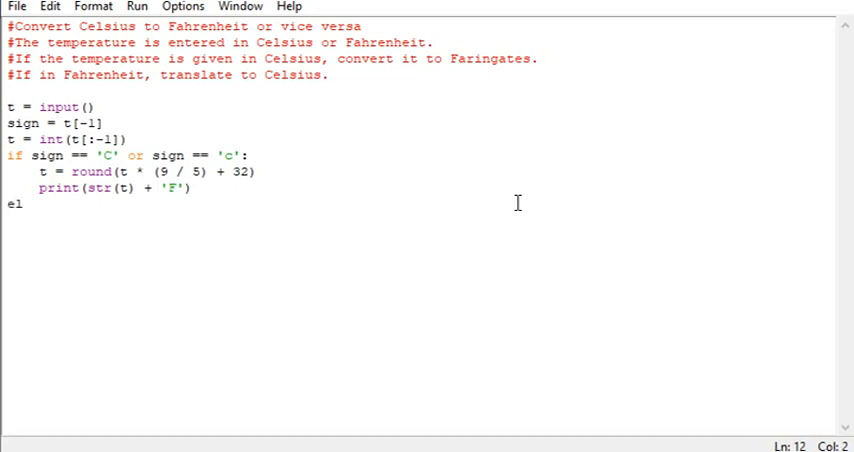
- Add elif sign == 'F' or sign == 'f': with t = round((t - 32) * (5 / 9)) and a 'C' print
text(lif sign == 'F)
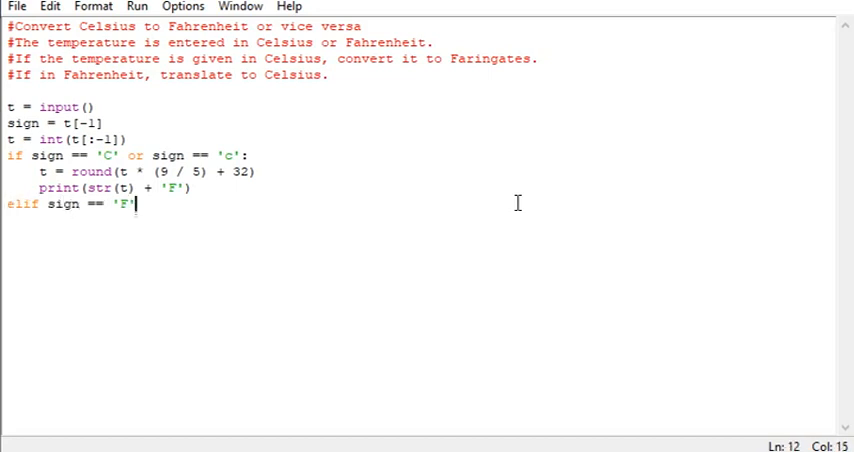
text(or sign)
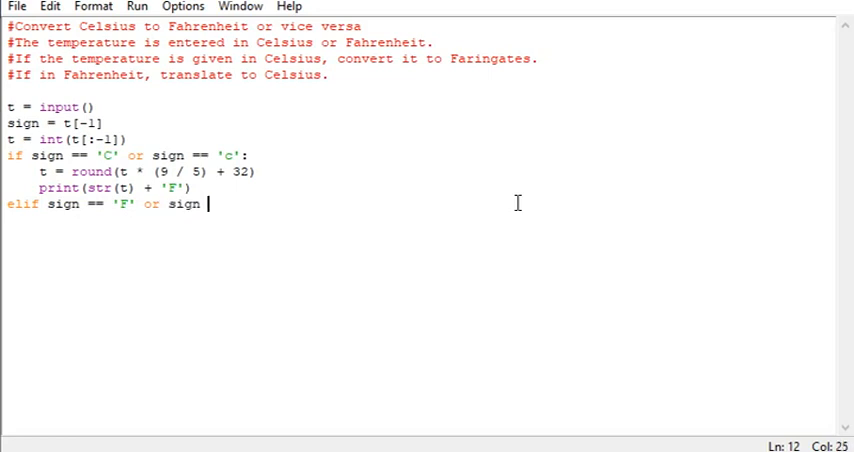
text(= round)
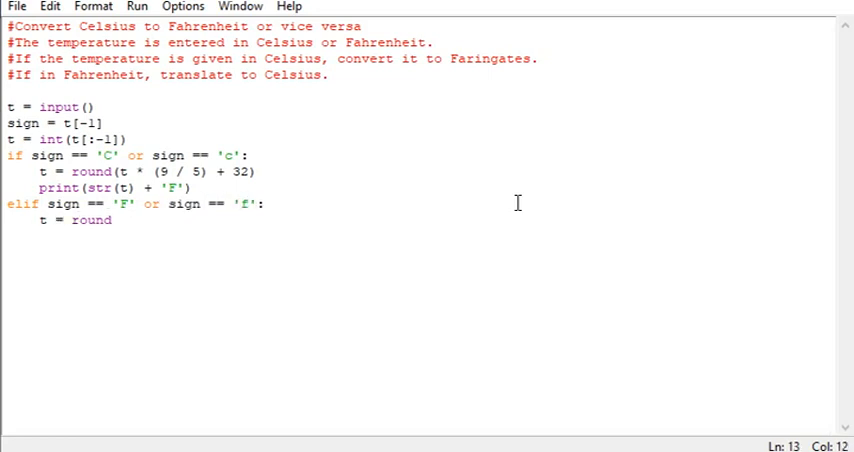
text(((t - 32) * (5 / 9)))
click(418, 236)
text(print(str(t) + 'C'))
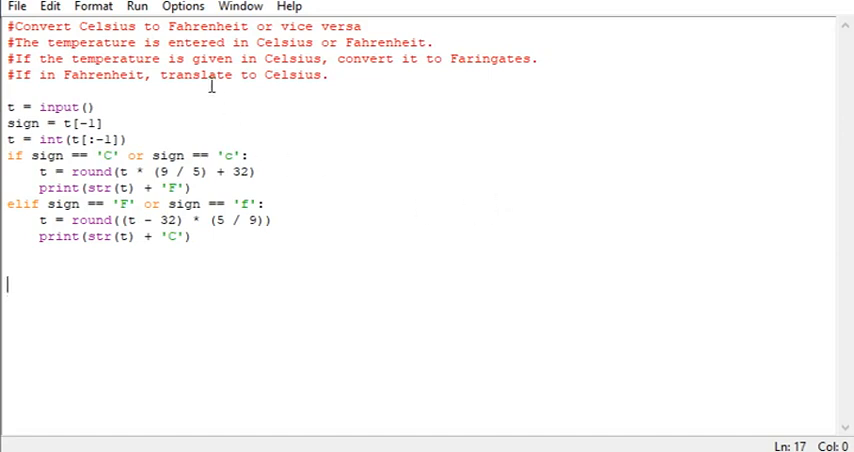
- Run the module, saving it as p2.py, and enter 76c in the shell
click(137, 7)
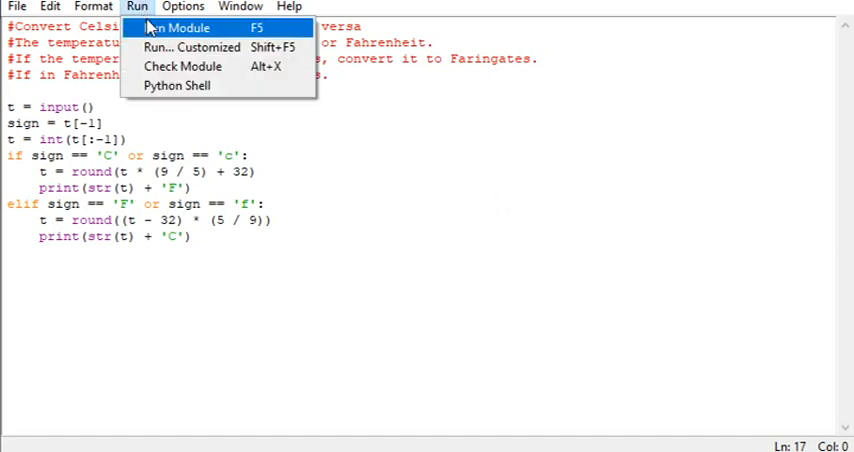
click(177, 27)
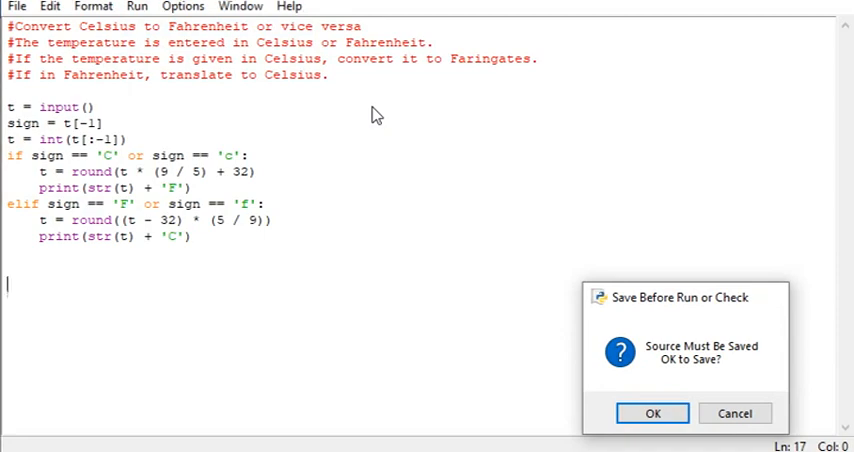
click(651, 413)
text(76c)
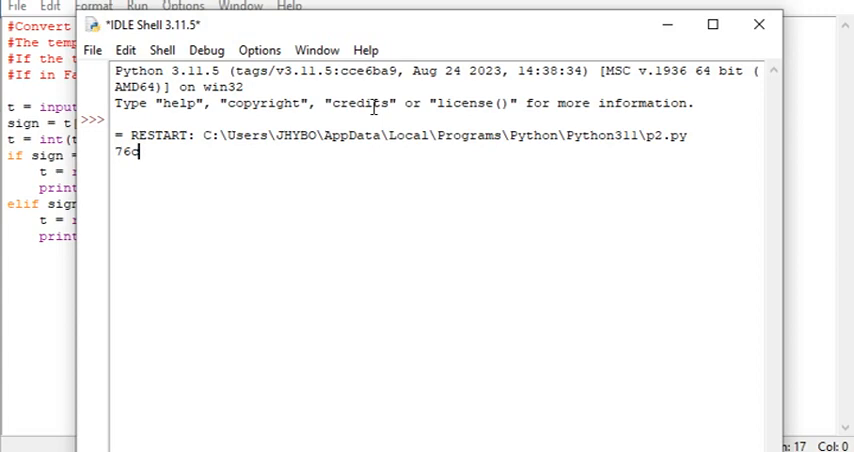
key(Return)
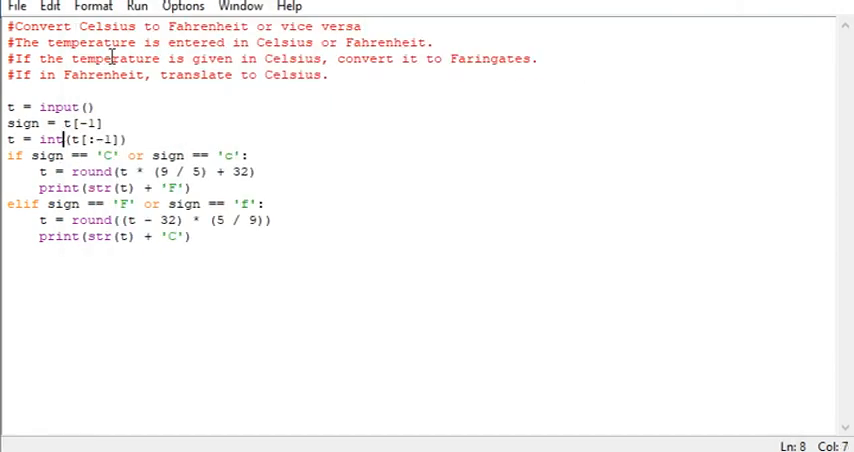
- Rerun the module to test 169f and 7f, then return to the editor
click(137, 6)
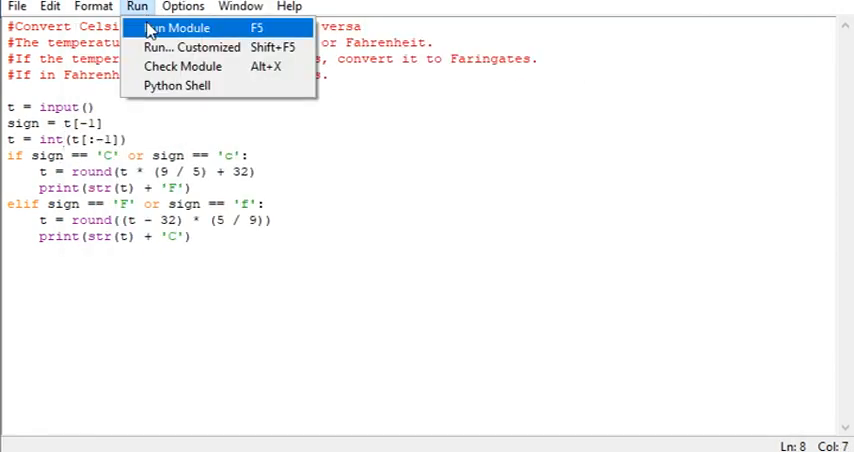
click(177, 28)
text(7f)
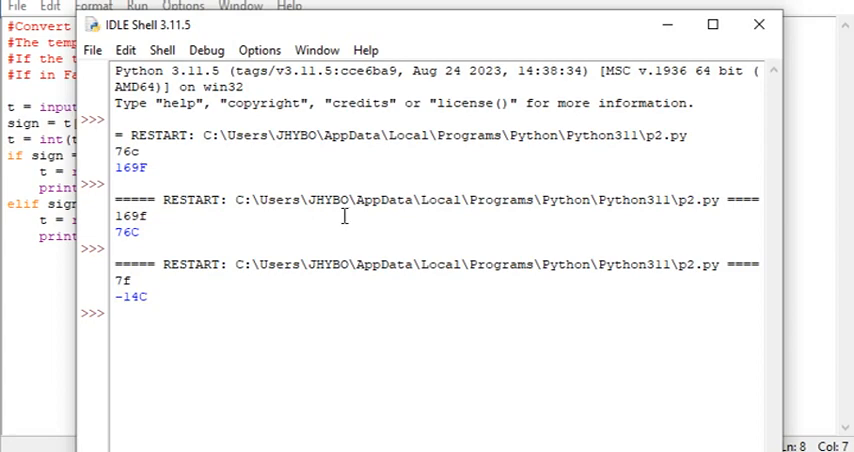
mouse_move(63, 103)
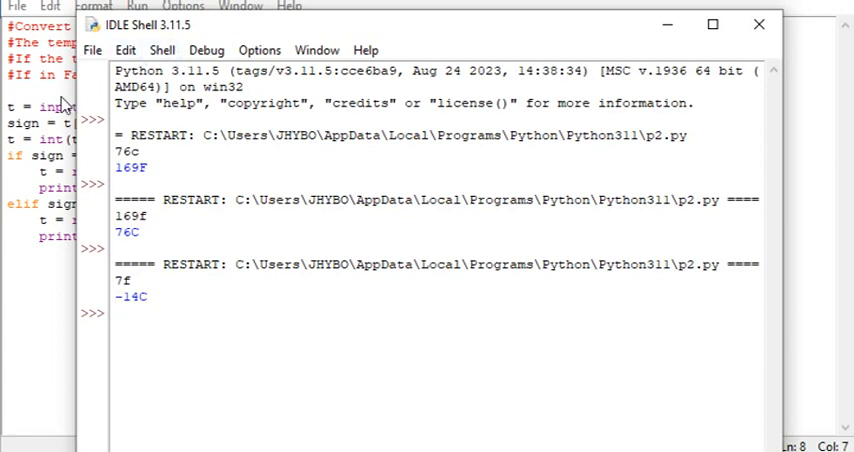
click(136, 8)
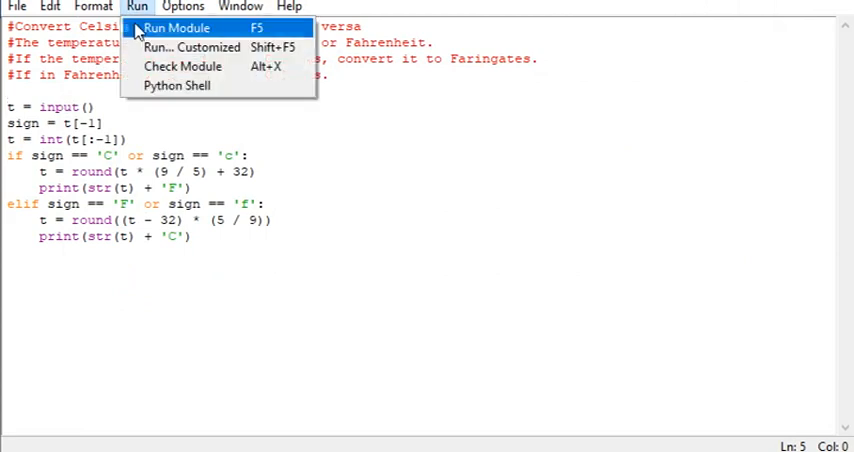
- Run the script again and enter -14c to get 7F
click(176, 27)
text(-14c)
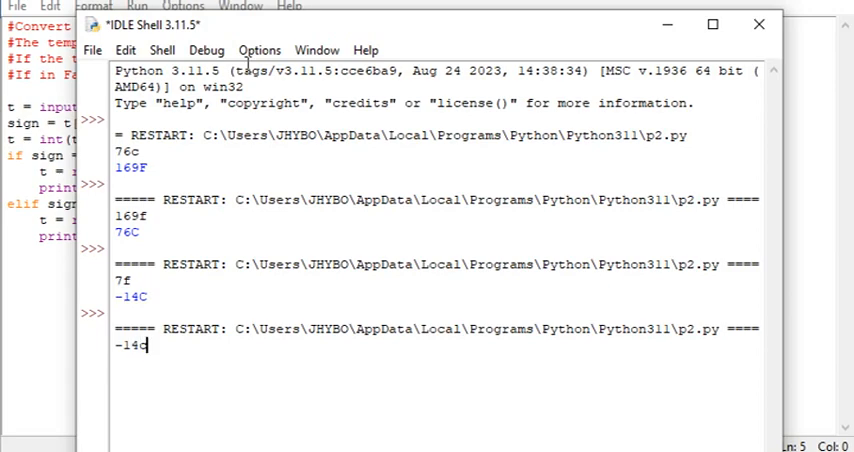
key(Return)
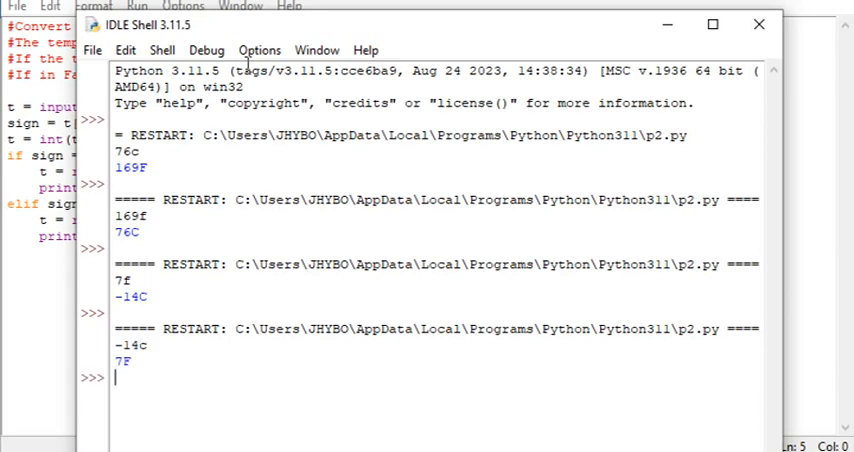